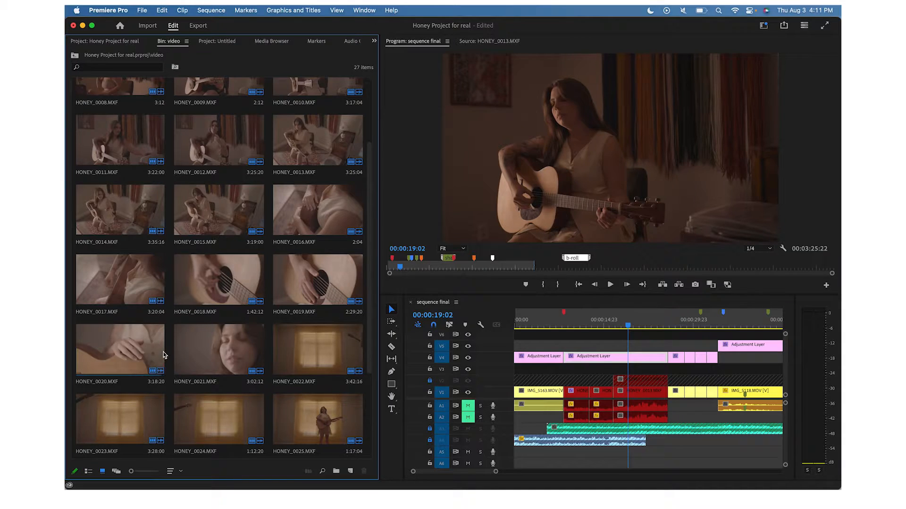
Load HONEY_0018.MXF into the Source monitor and dock the Program monitor beside it.
{"action": "double_click", "coordinate": [219, 279]}
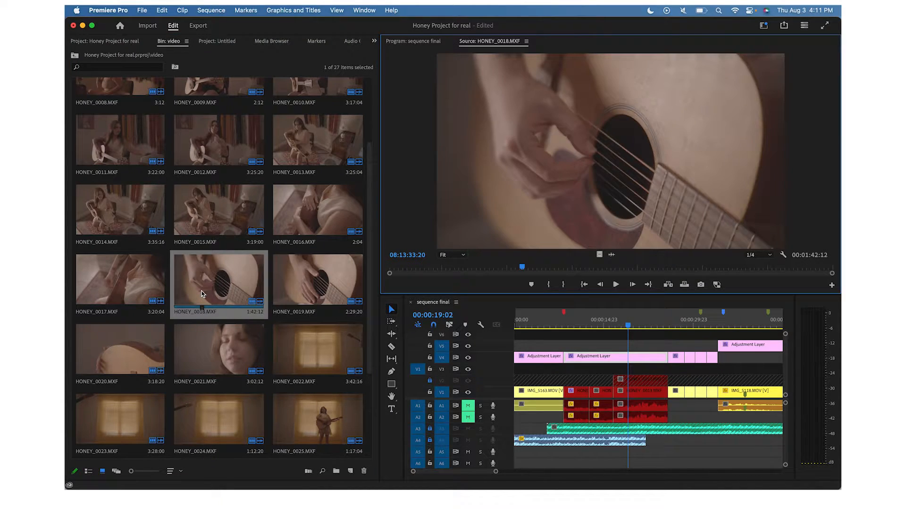
{"action": "left_click", "coordinate": [416, 41]}
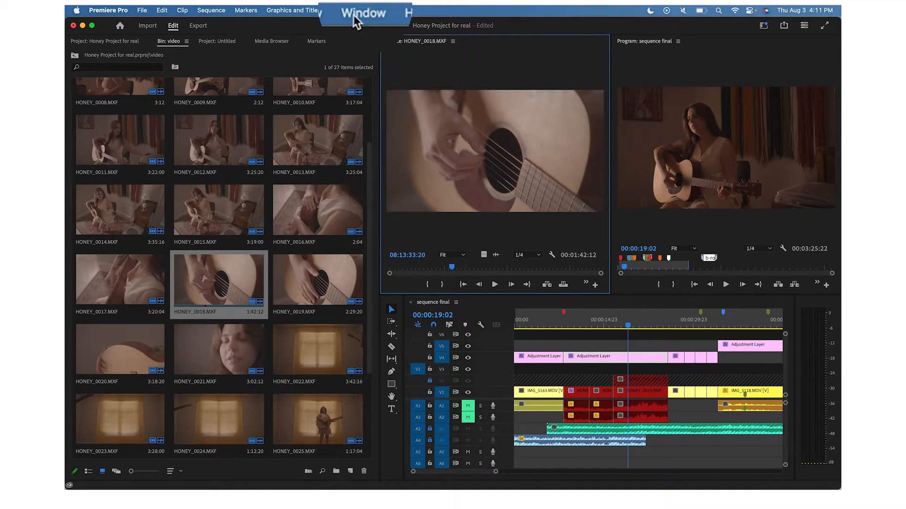
Save the side-by-side layout as a new workspace named 'Custom Assembly'.
{"action": "left_click", "coordinate": [361, 12]}
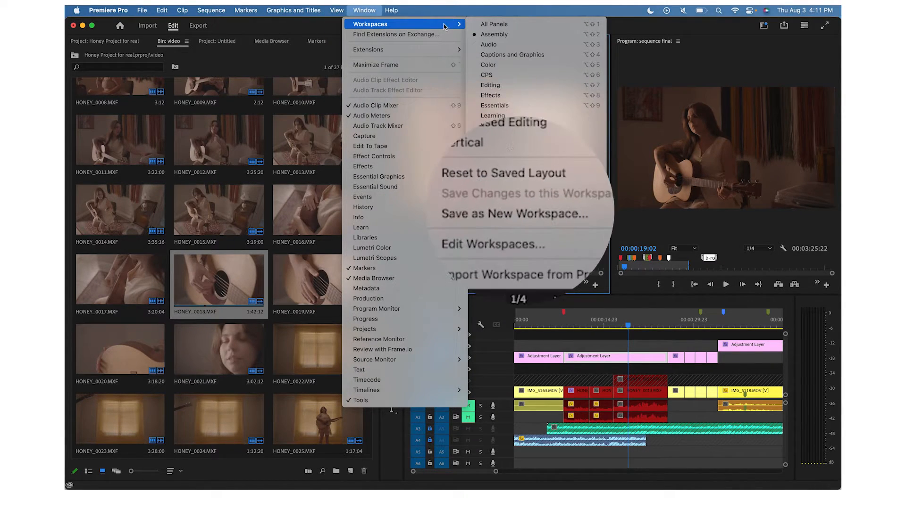
{"action": "mouse_move", "coordinate": [495, 24]}
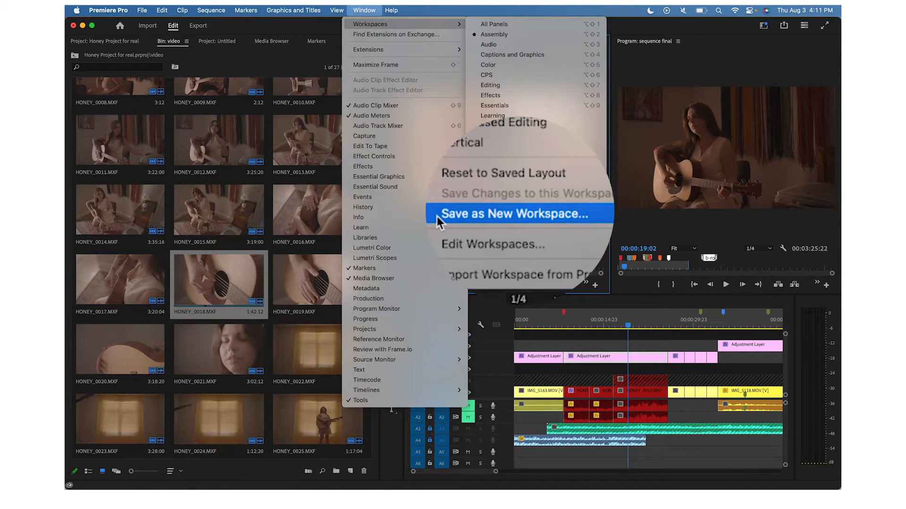
{"action": "left_click", "coordinate": [521, 213]}
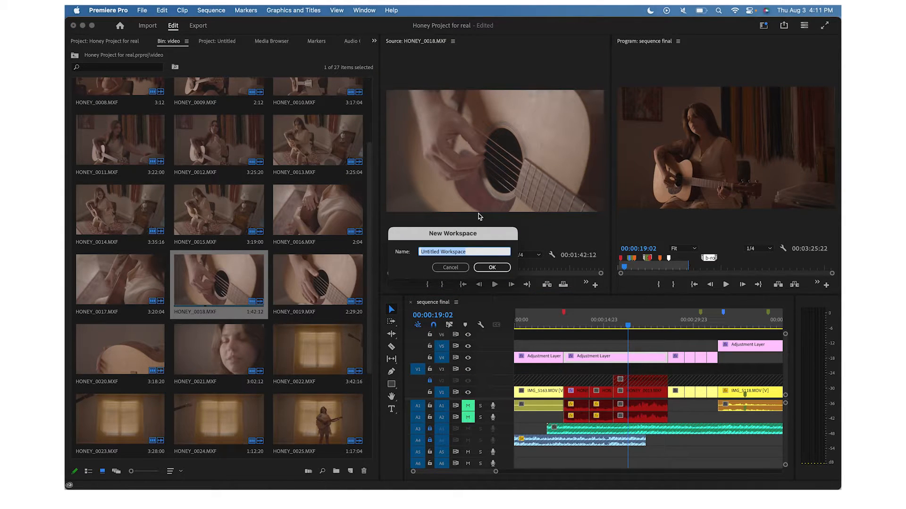
{"action": "type", "text": "Custom Assembly"}
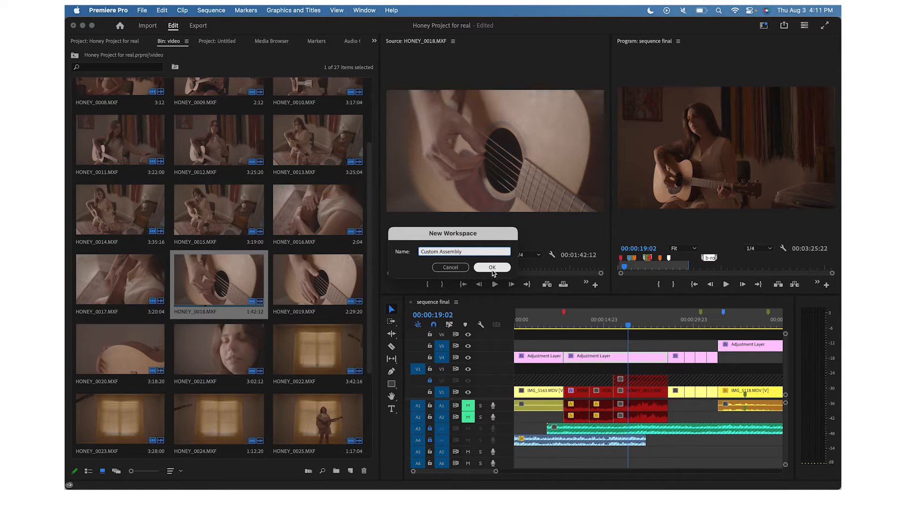
{"action": "left_click", "coordinate": [492, 268]}
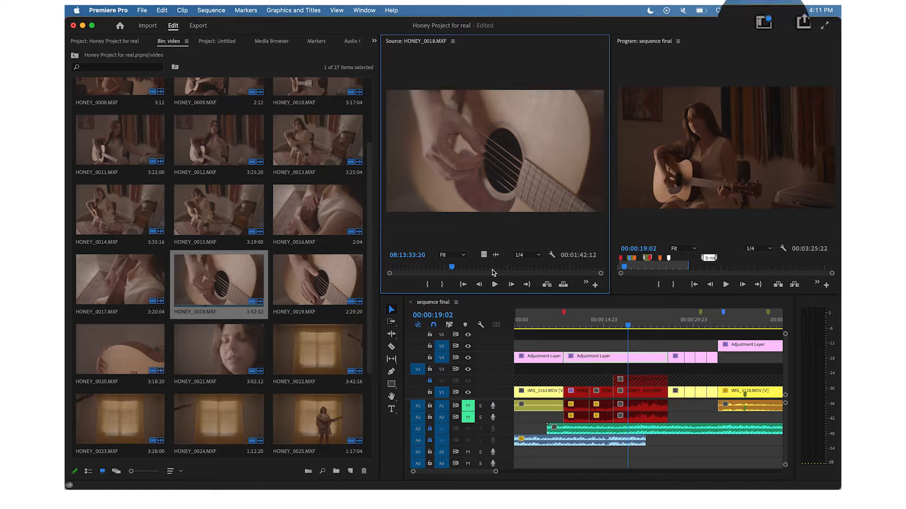
{"action": "mouse_move", "coordinate": [765, 43]}
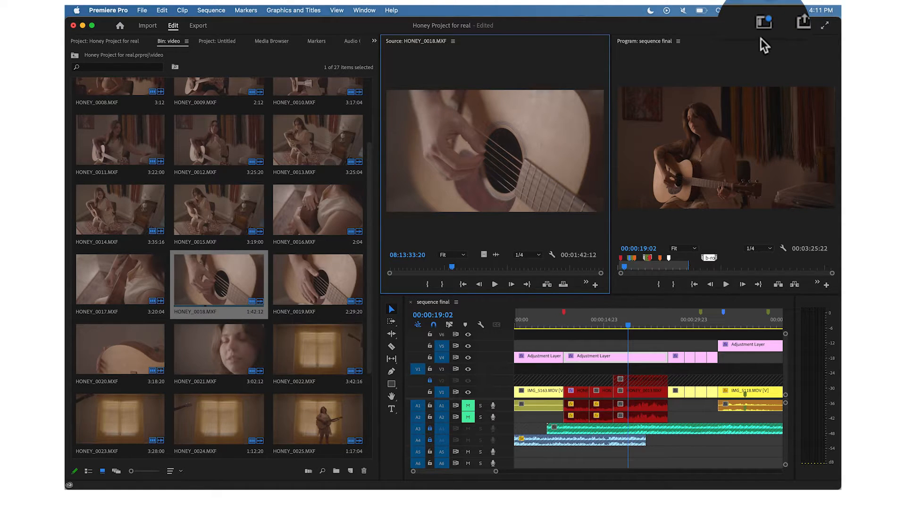
Show the workspace menu from the header bar's Workspaces icon.
{"action": "left_click", "coordinate": [764, 23]}
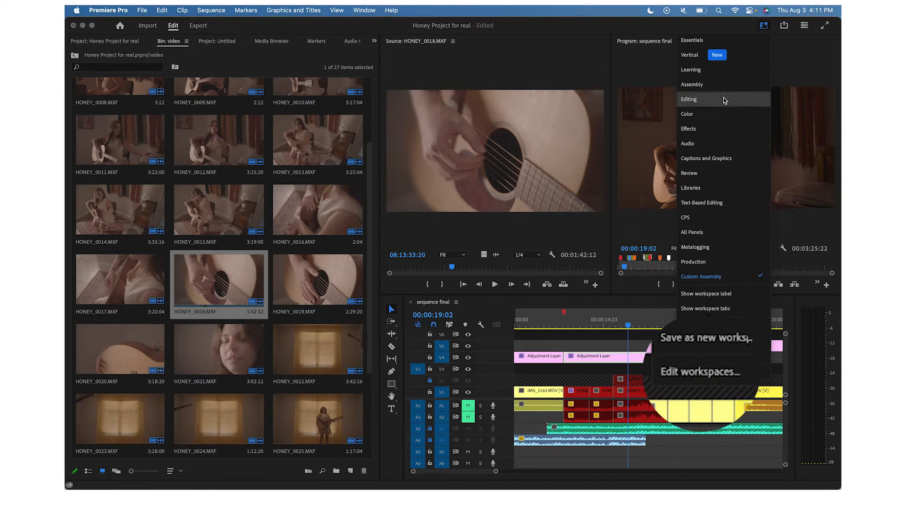
{"action": "mouse_move", "coordinate": [740, 360]}
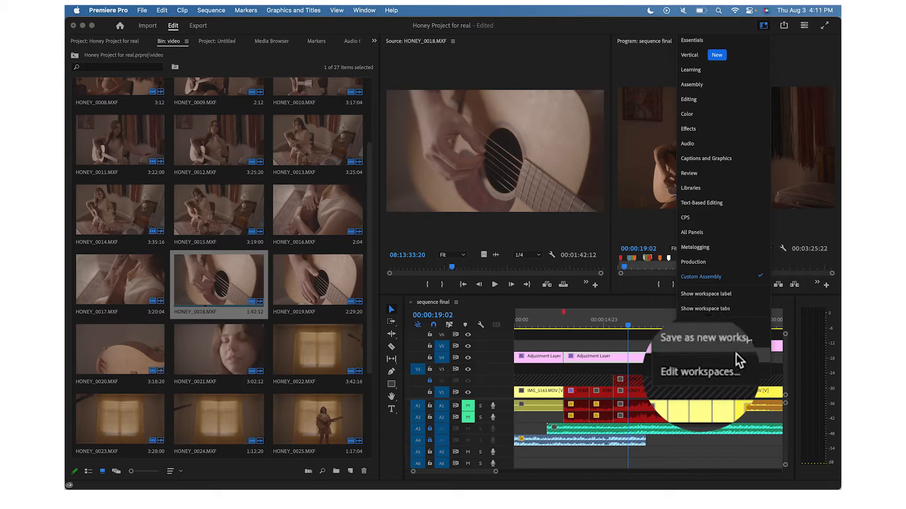
Reorder workspaces so Custom Assembly is first, then verify it in the Workspaces menu.
{"action": "left_click", "coordinate": [696, 372]}
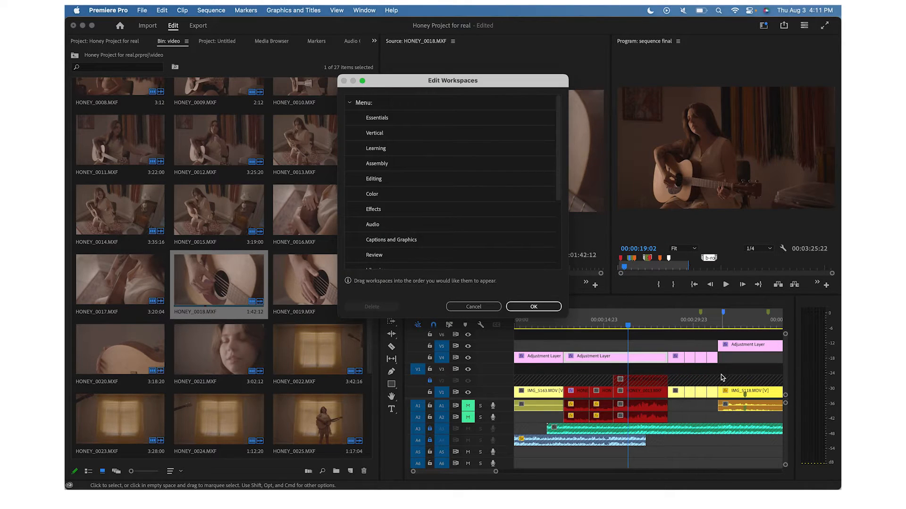
{"action": "mouse_move", "coordinate": [503, 233]}
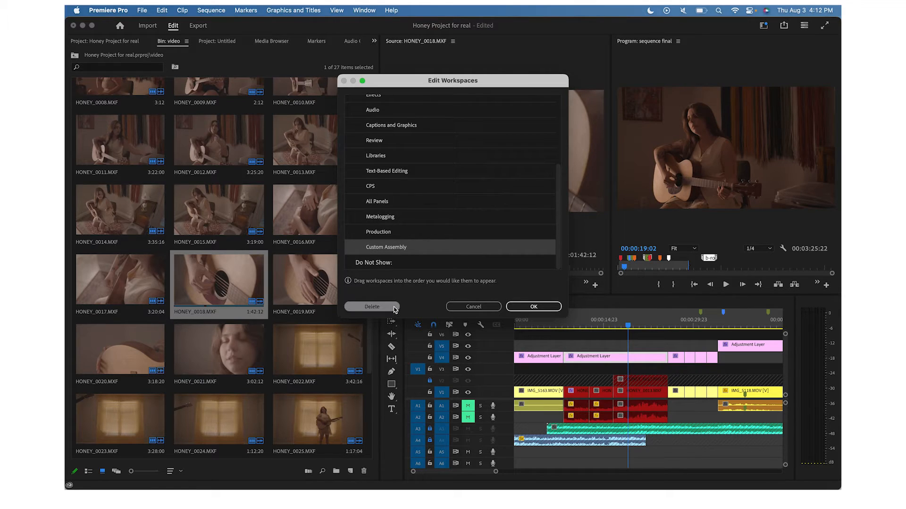
{"action": "mouse_move", "coordinate": [406, 287]}
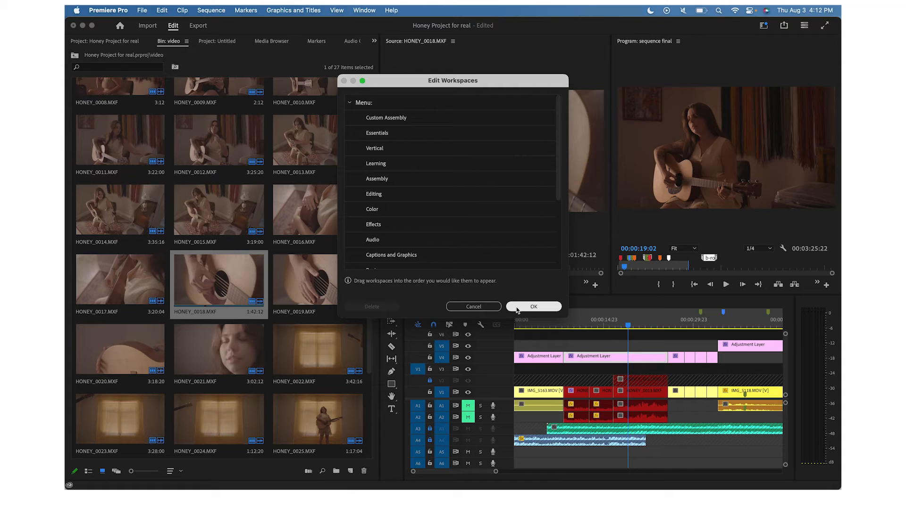
{"action": "left_click", "coordinate": [533, 306]}
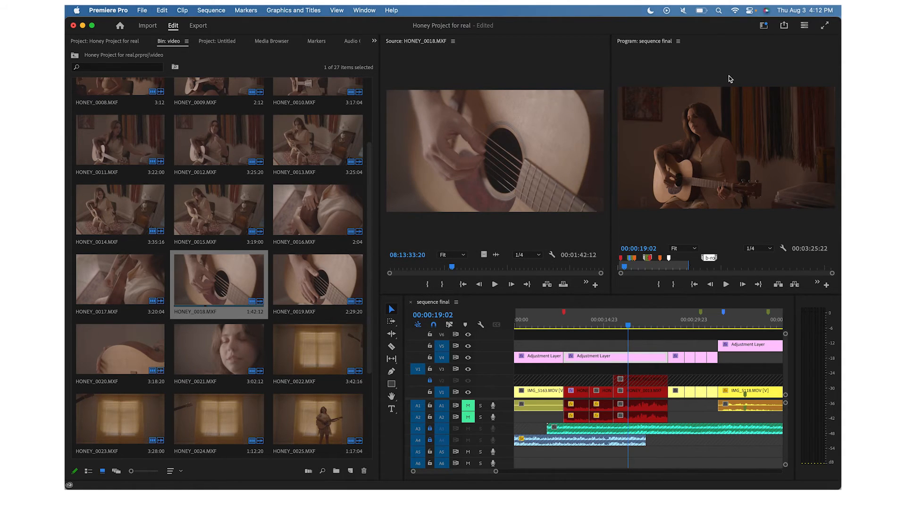
{"action": "left_click", "coordinate": [763, 26]}
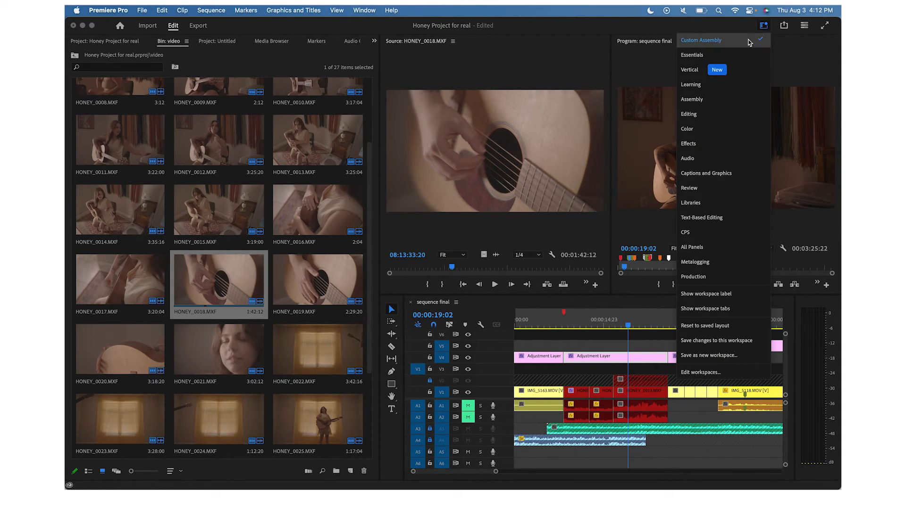